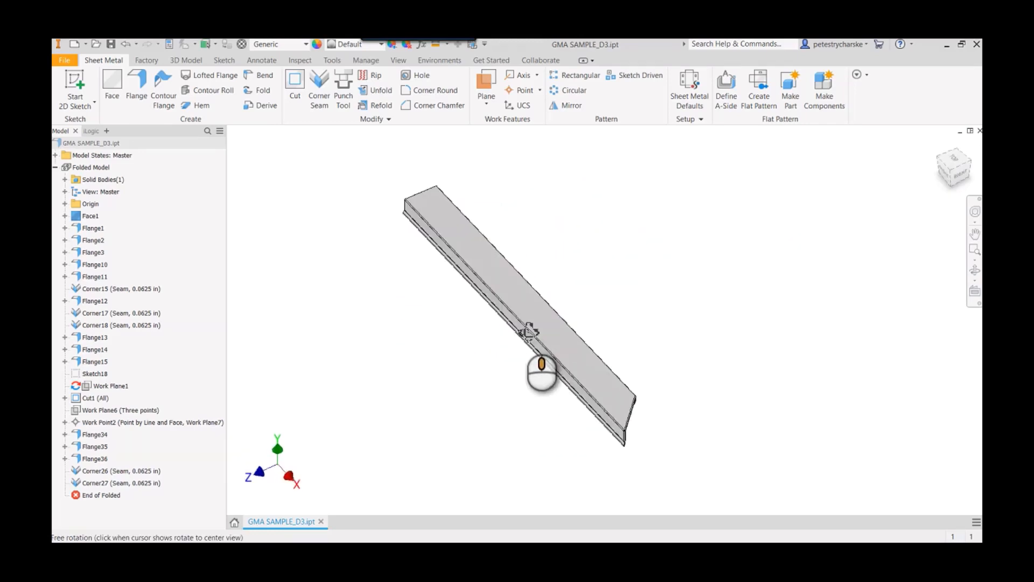
Drag the End of Folded marker up below Cut1, rolling back the later flanges and seams
left_click_drag(541, 362, 462, 422)
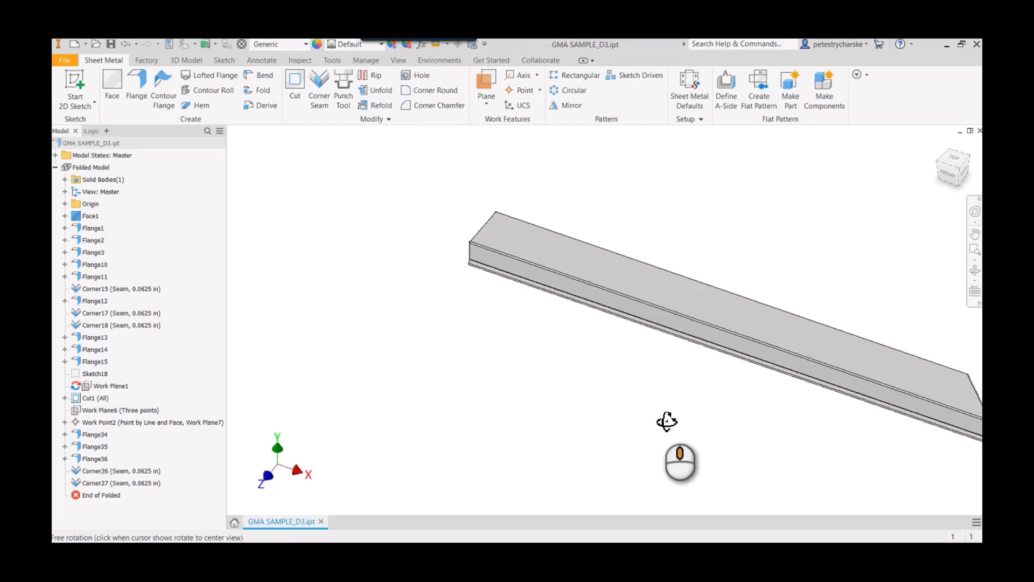
left_click_drag(667, 423, 561, 406)
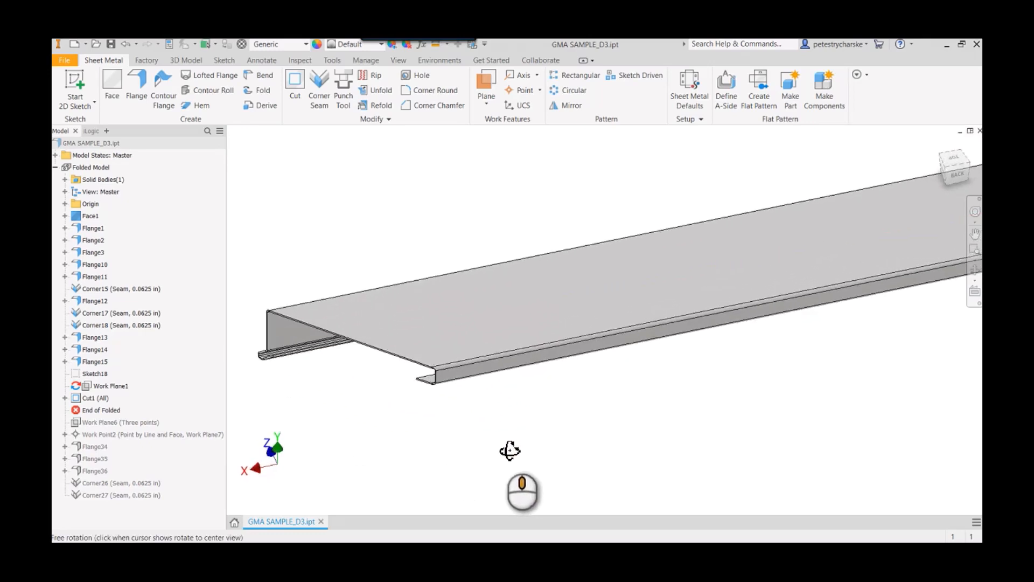
left_click_drag(510, 450, 480, 430)
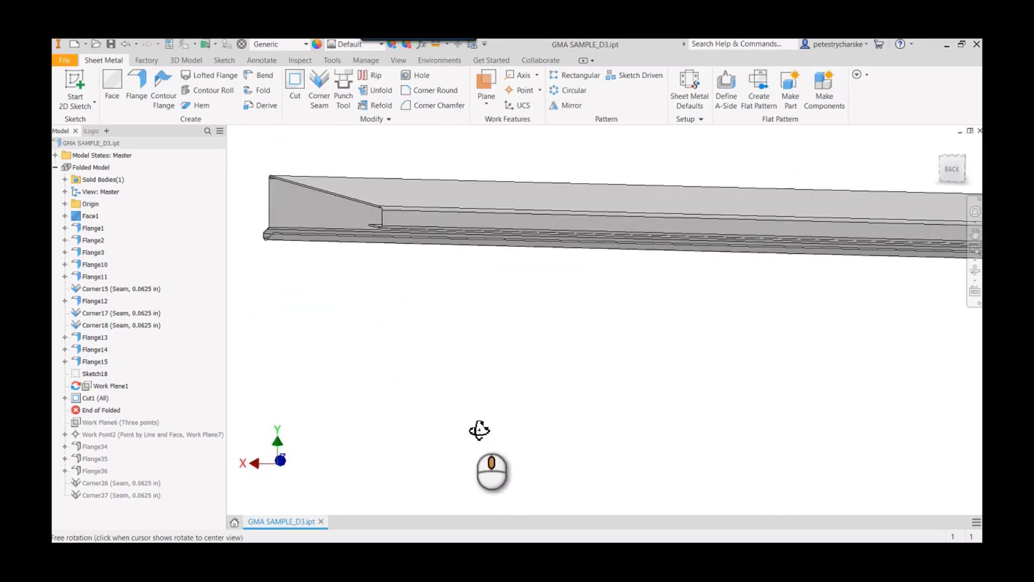
left_click_drag(480, 429, 498, 427)
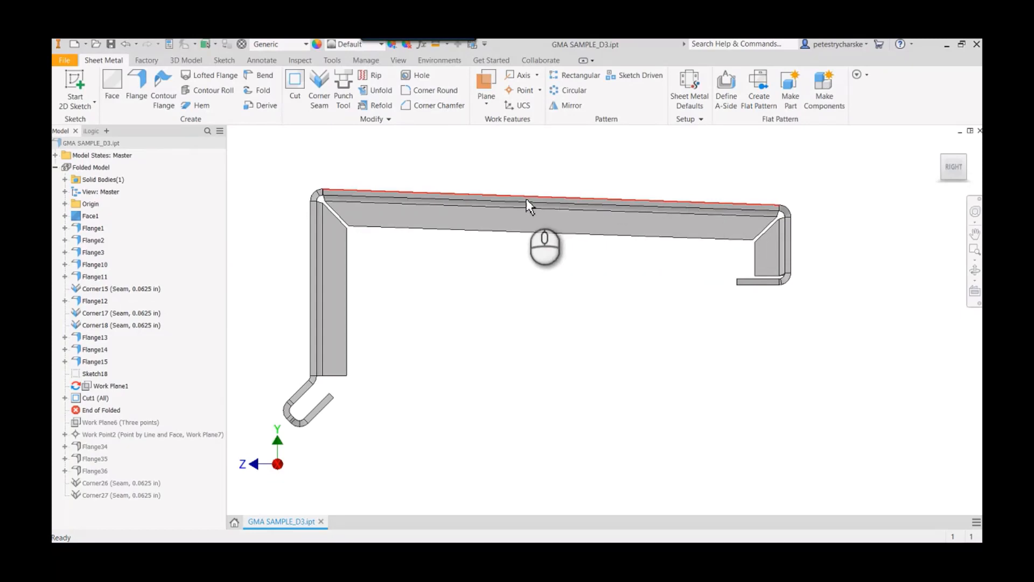
left_click(528, 205)
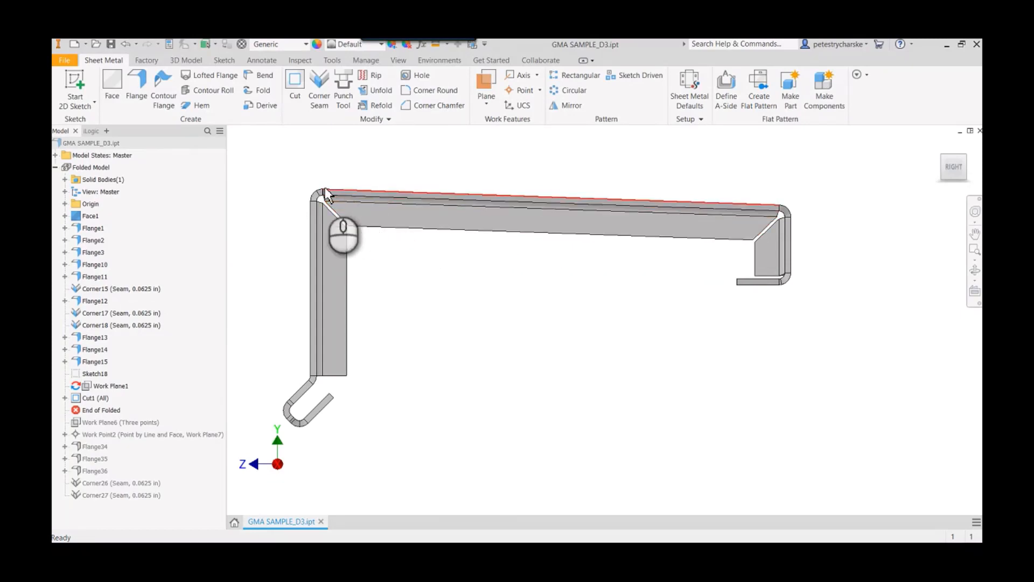
mouse_move(384, 203)
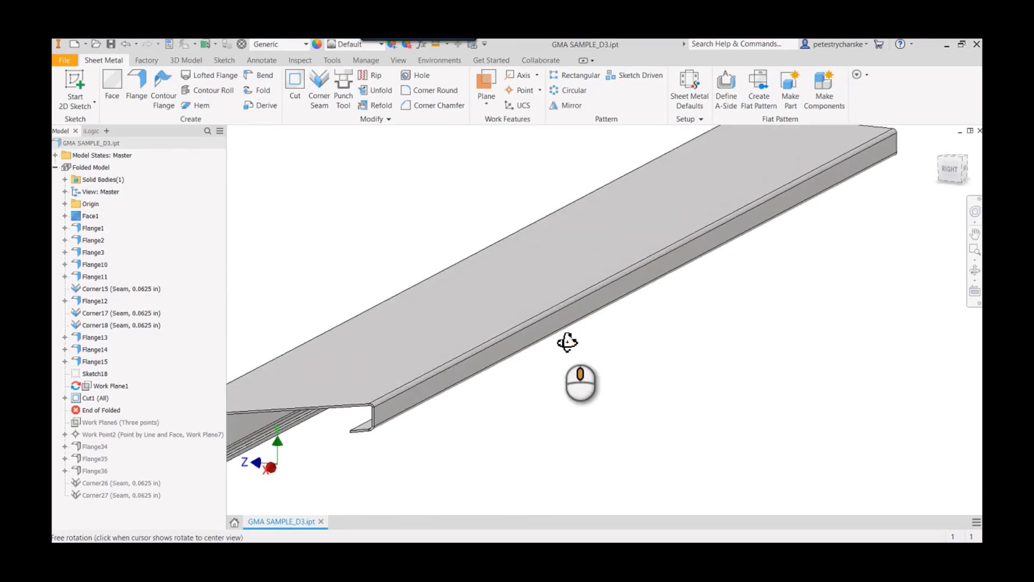
left_click_drag(568, 341, 297, 212)
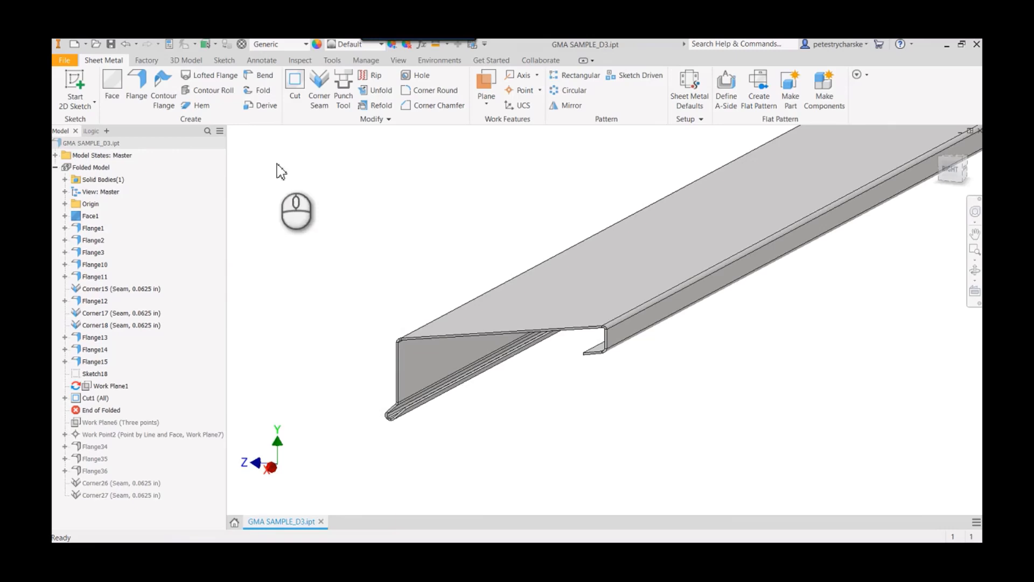
left_click(136, 79)
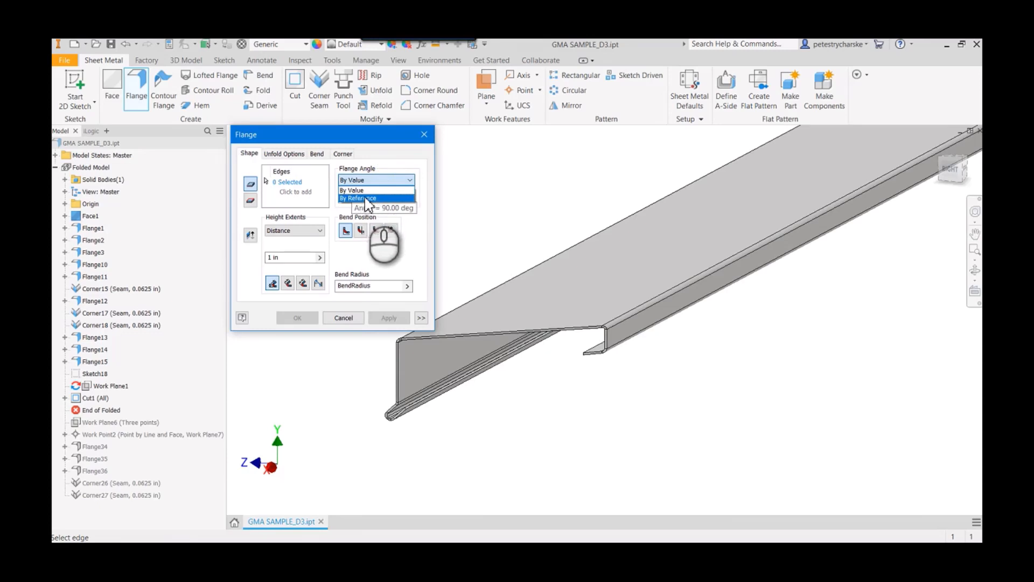
left_click(343, 317)
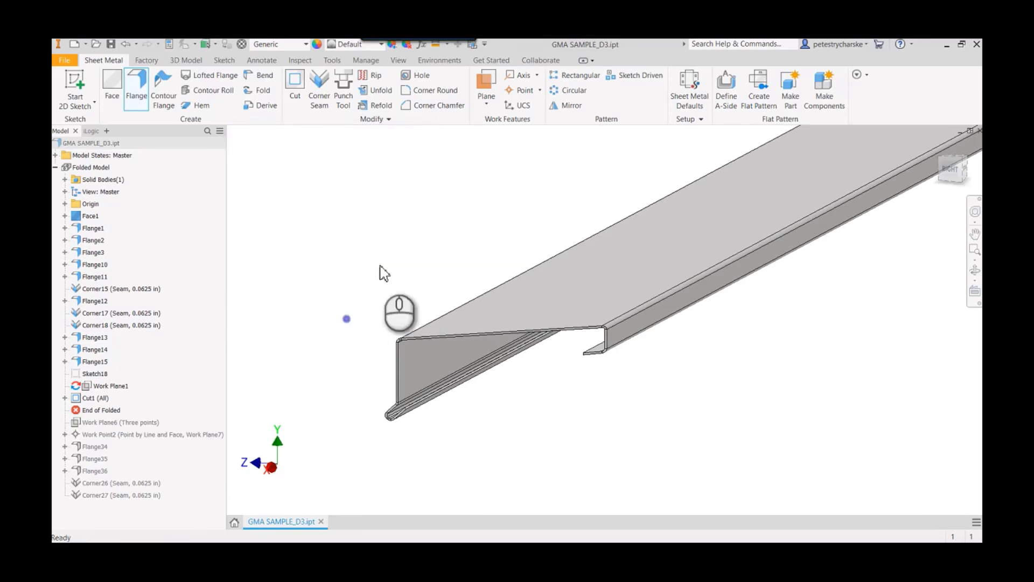
left_click(486, 106)
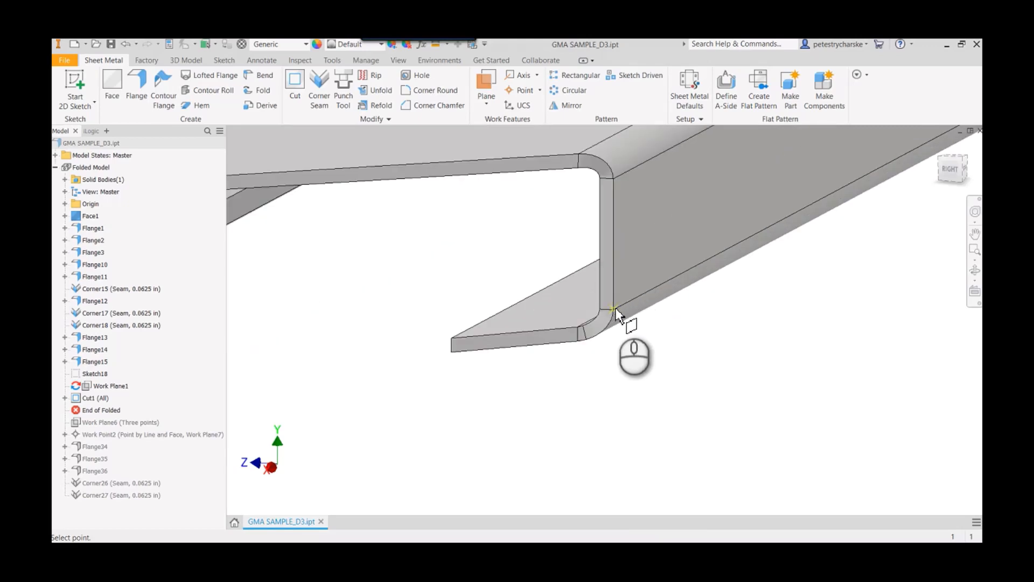
mouse_move(586, 185)
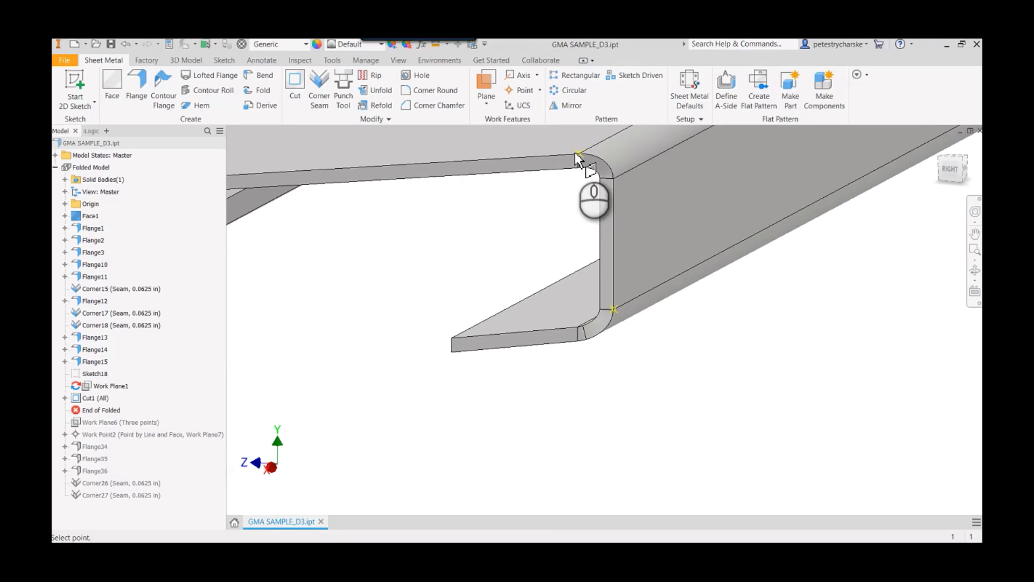
Orbit the cover to reach the next corner point for Work Plane8
left_click_drag(594, 201, 502, 323)
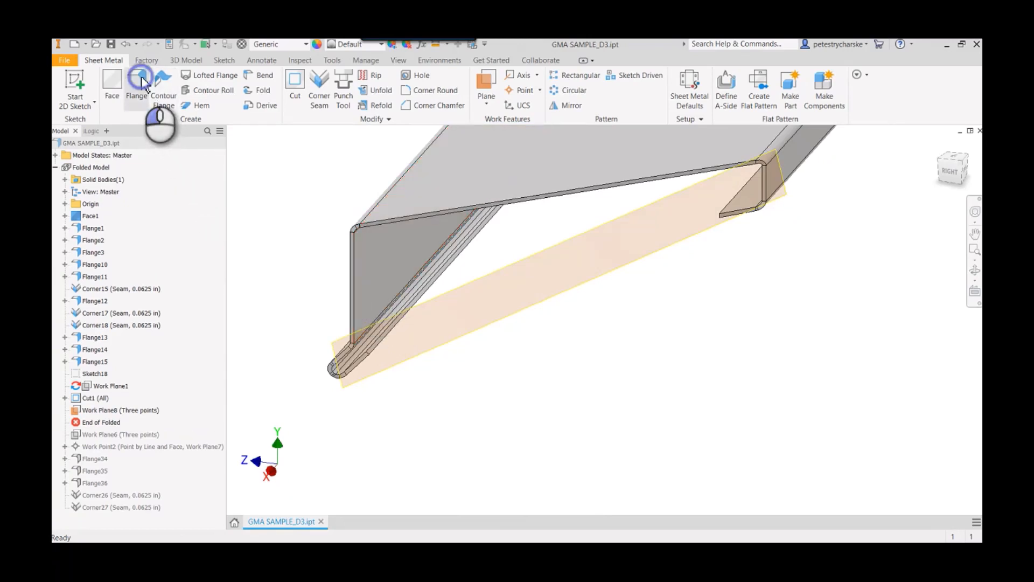
Preview a .75 flange on the long top edge with its angle set By Reference to Work Plane8
left_click(136, 79)
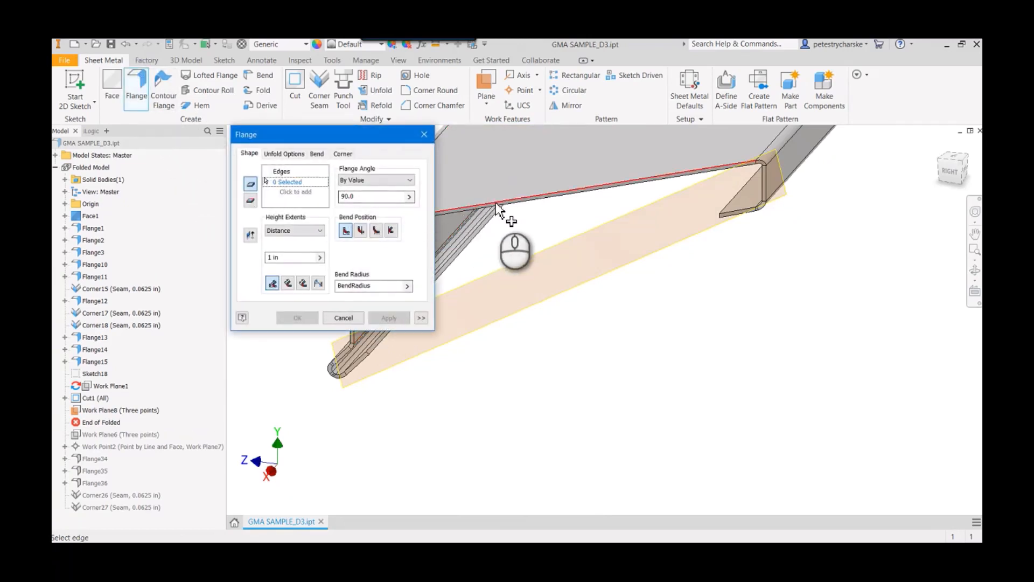
mouse_move(524, 205)
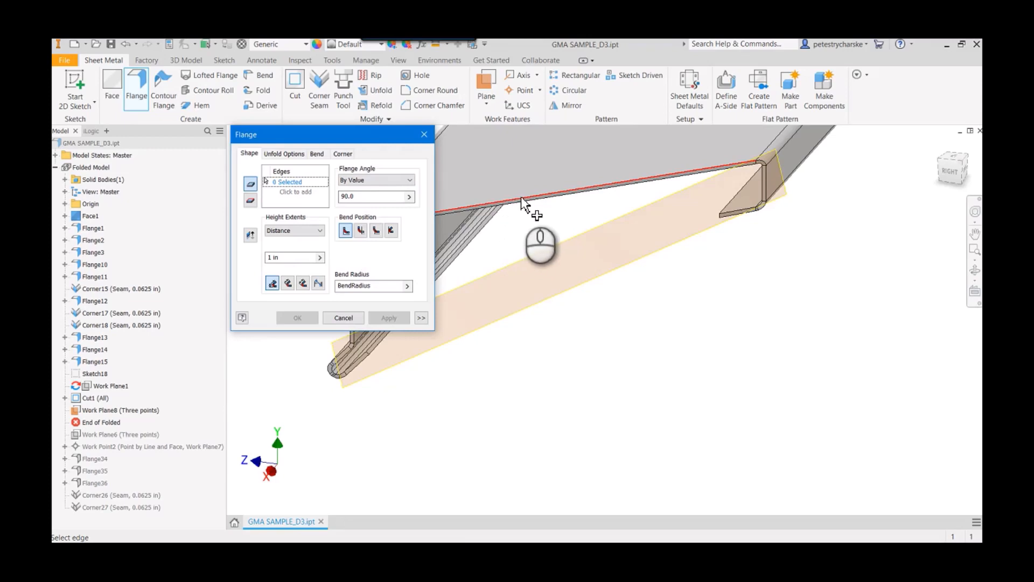
left_click(521, 205)
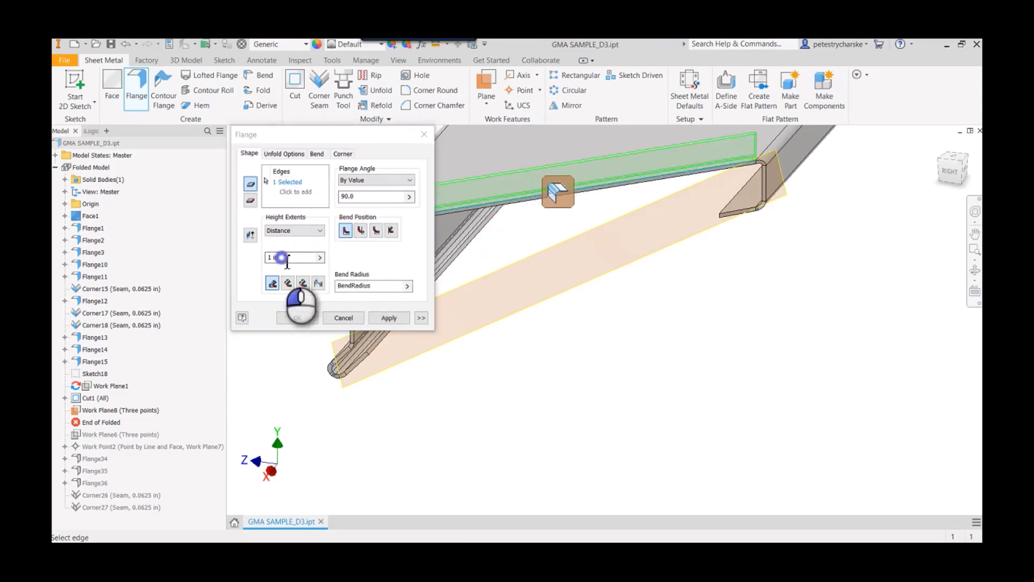
type(".75")
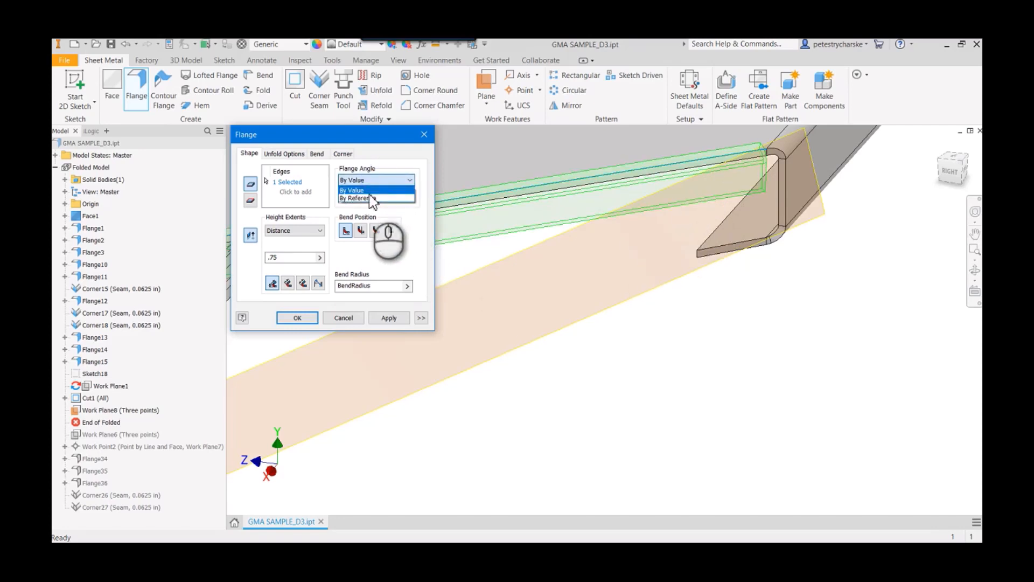
left_click(355, 199)
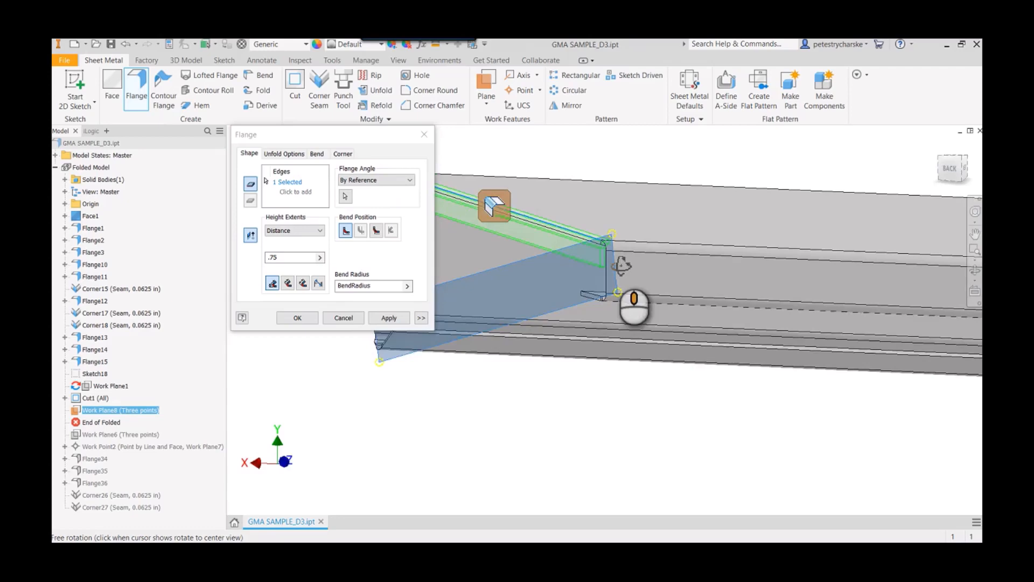
left_click_drag(633, 307, 825, 306)
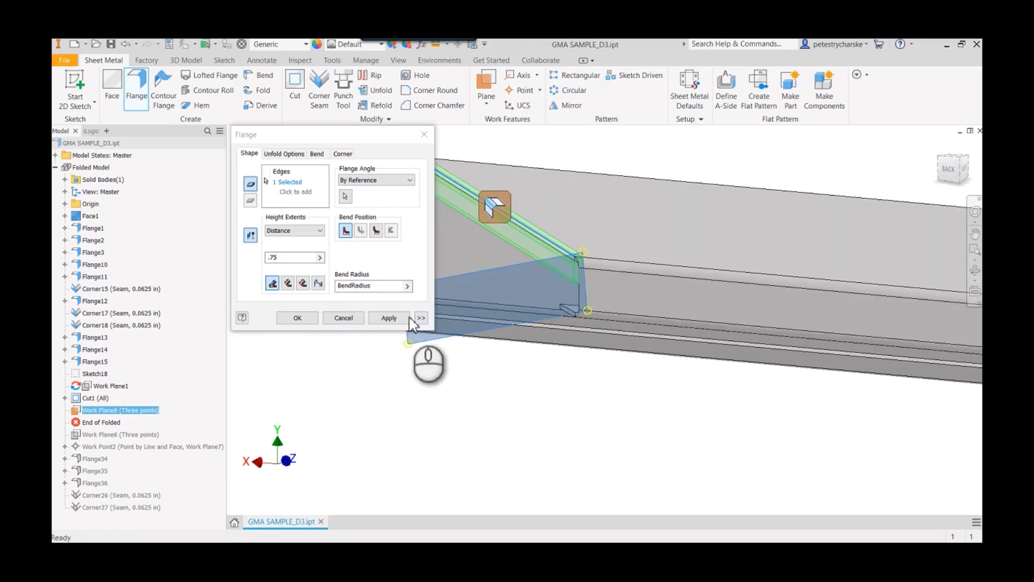
Set Width Extents to Width, Centered, value 2, and apply the flange as Flange37
left_click(421, 318)
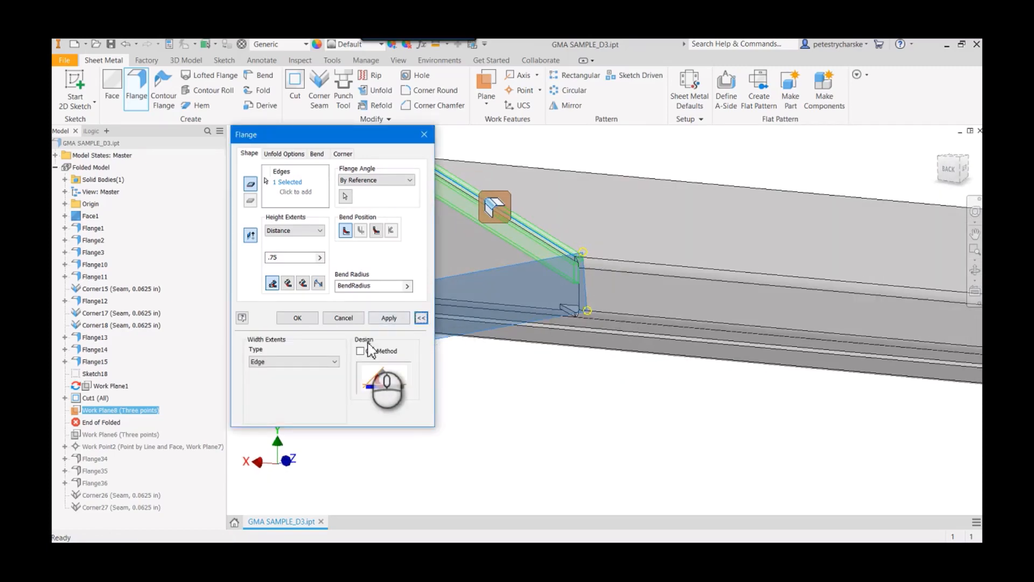
left_click(294, 361)
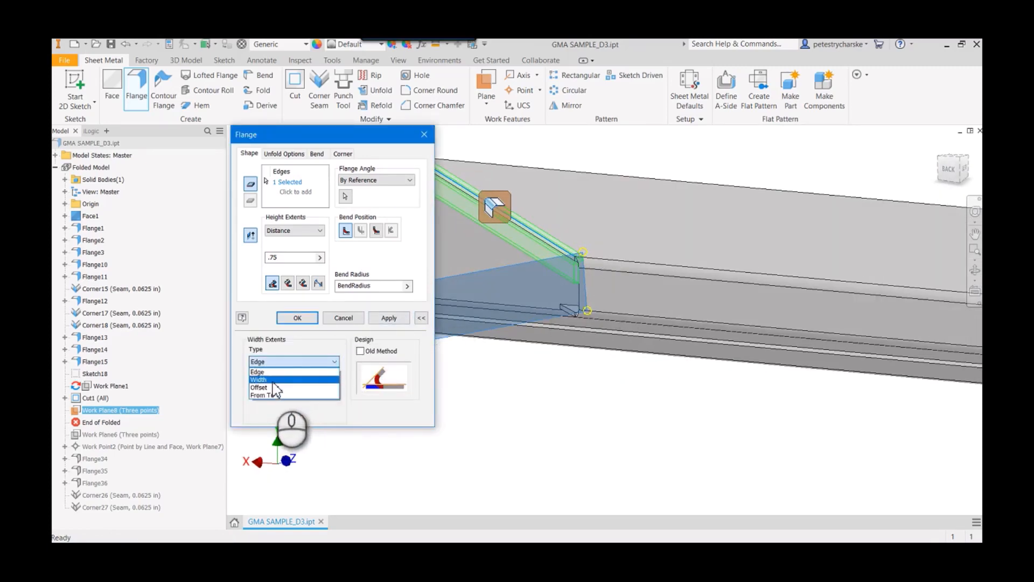
left_click(258, 380)
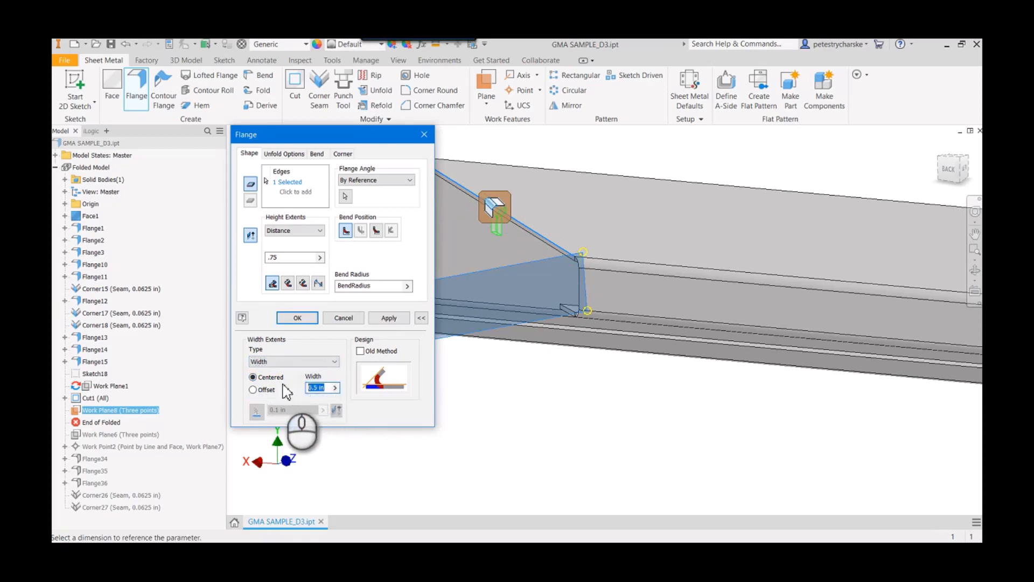
left_click(388, 317)
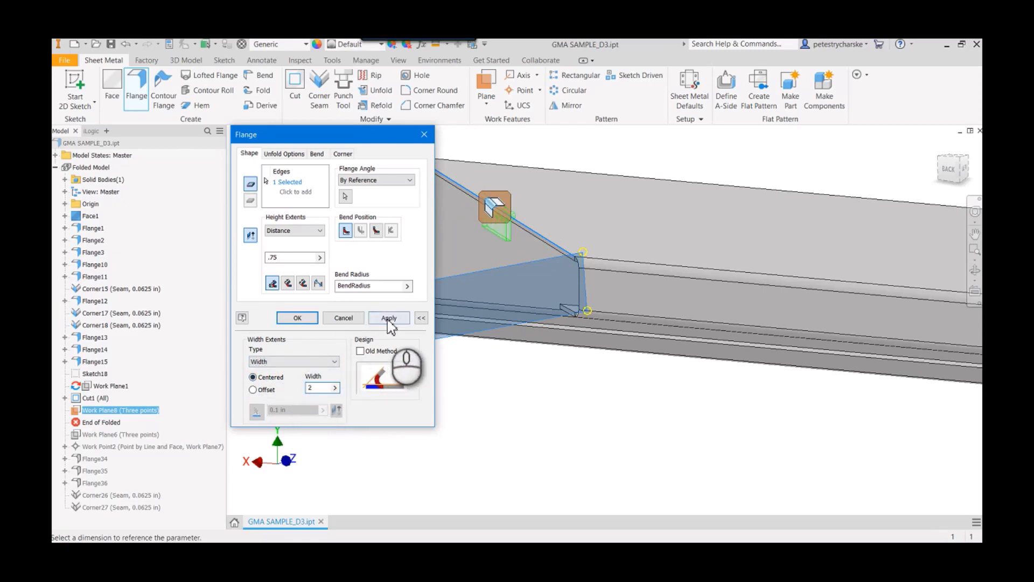
left_click(388, 317)
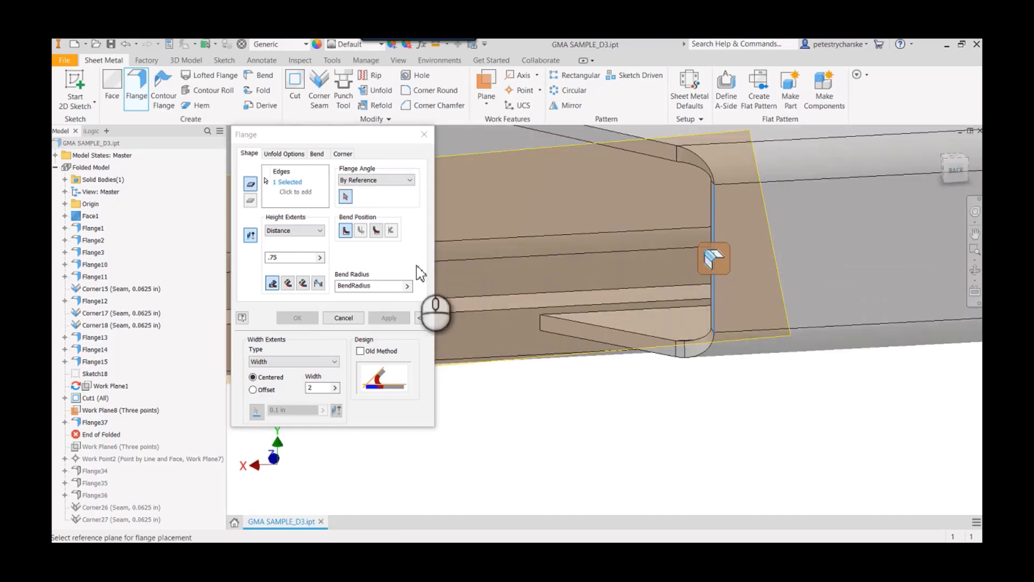
Angle the end-edge flange by the work plane, bend Inside of reference plane, and apply it as Flange38
left_click(120, 409)
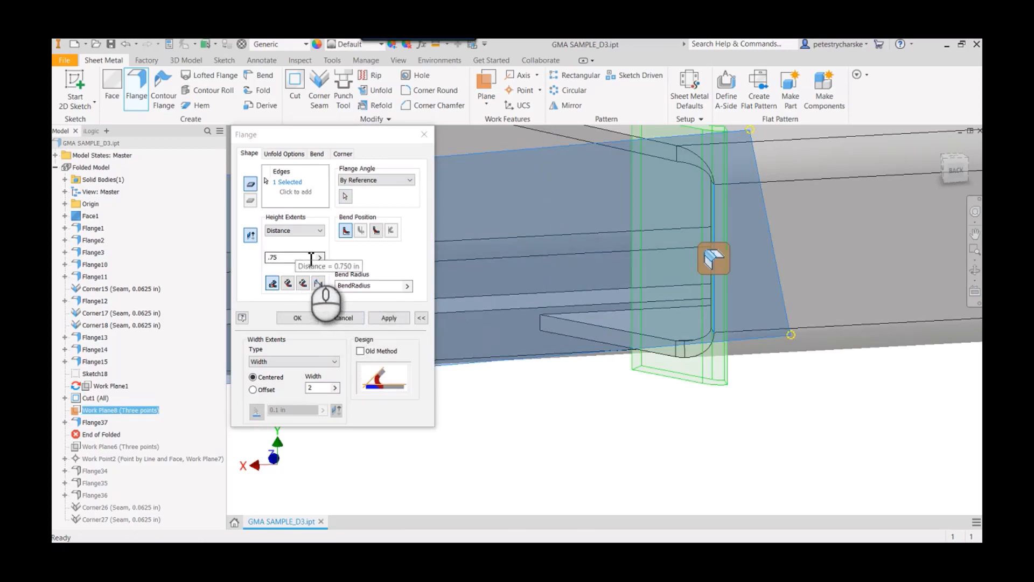
left_click(294, 362)
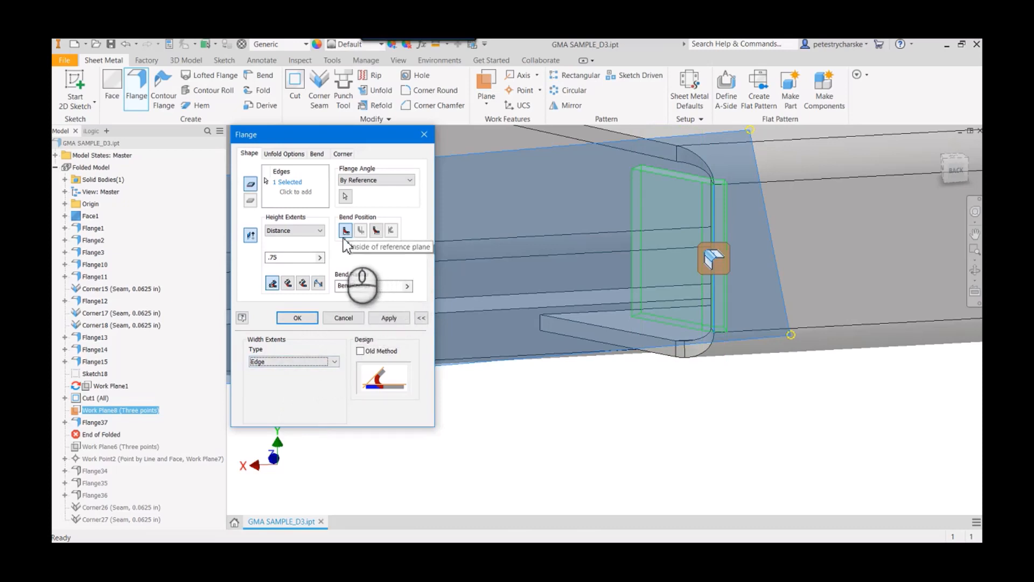
left_click(288, 283)
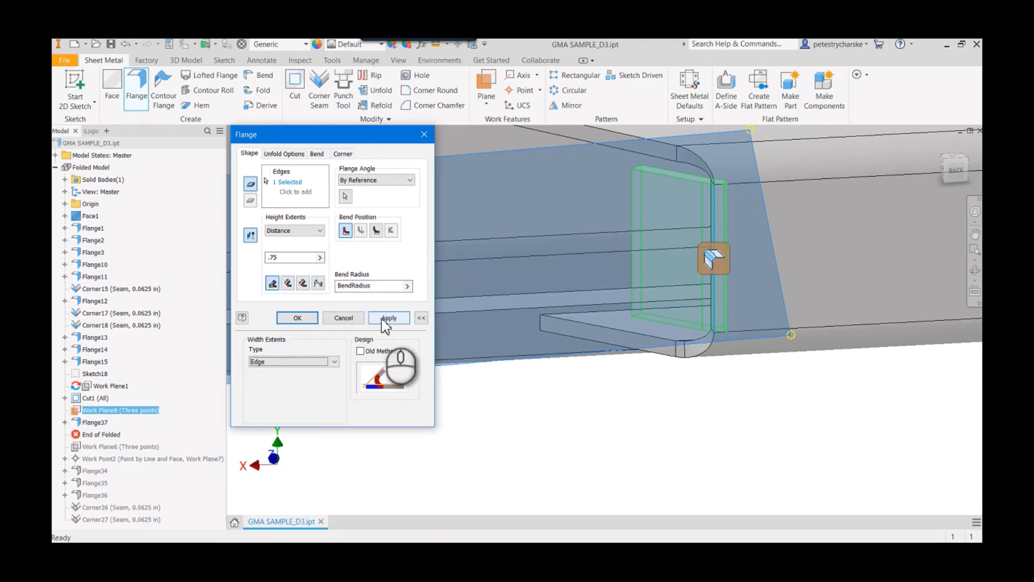
left_click(388, 318)
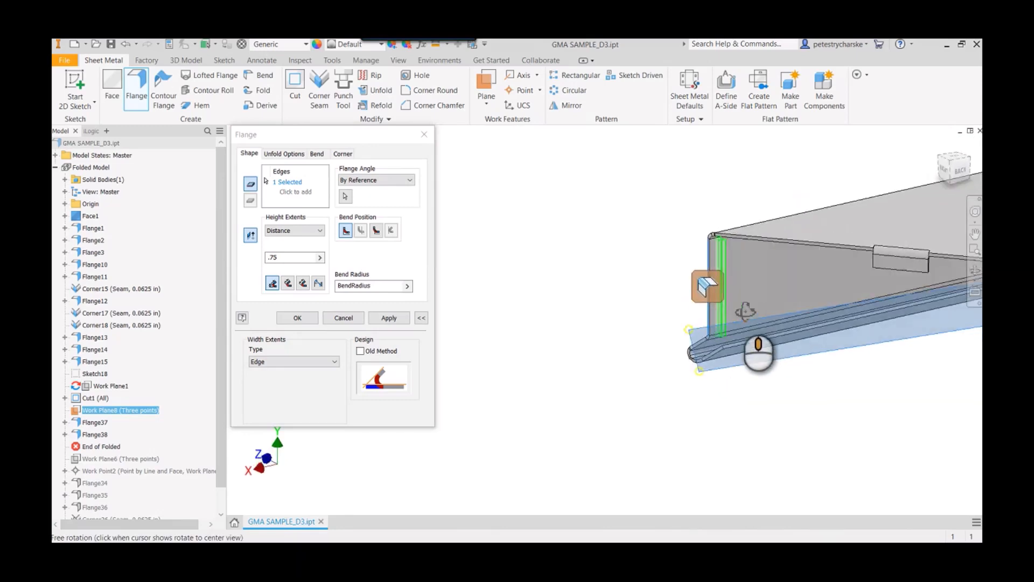
Orbit in for a close look at the new flange edge
left_click_drag(759, 353, 891, 353)
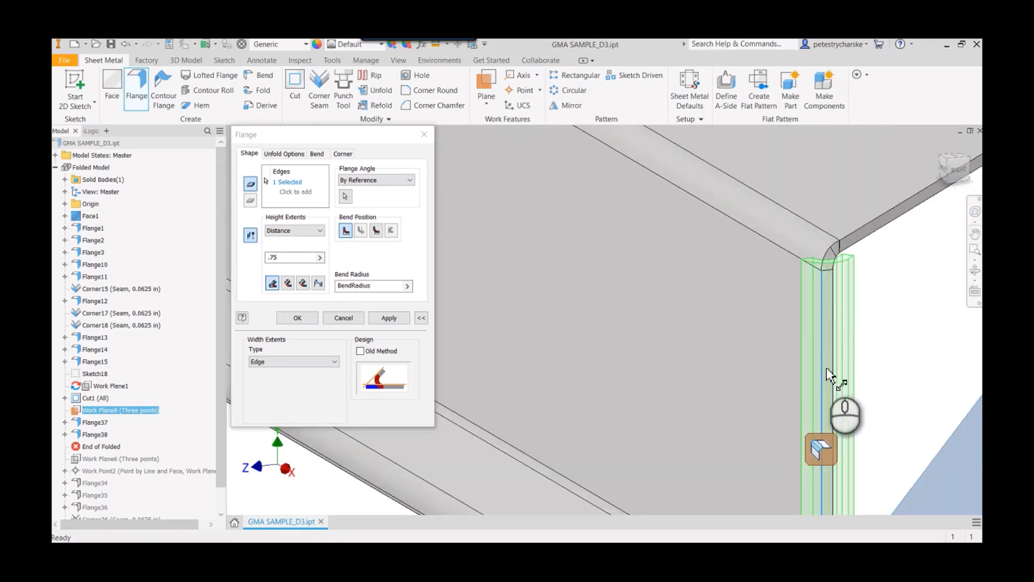
mouse_move(864, 408)
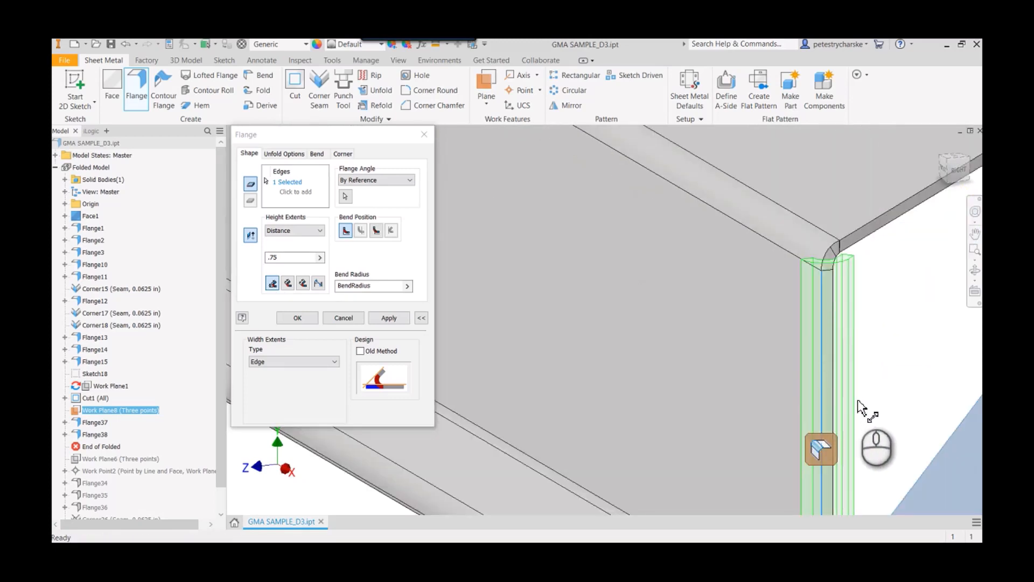
mouse_move(535, 352)
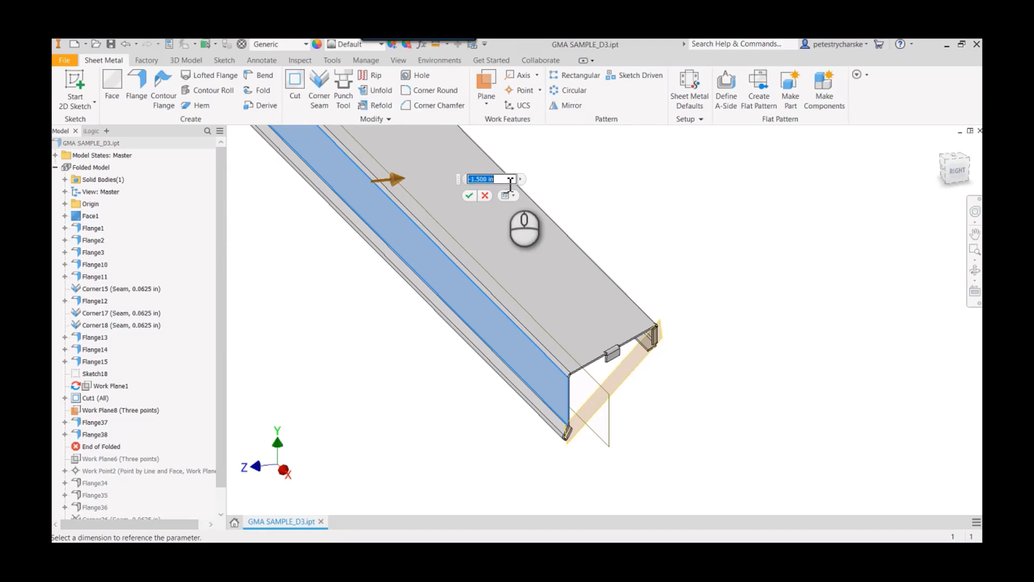
Confirm Work Plane9 offset from the side face by -Offset_Dist
type("-Offset_Dist")
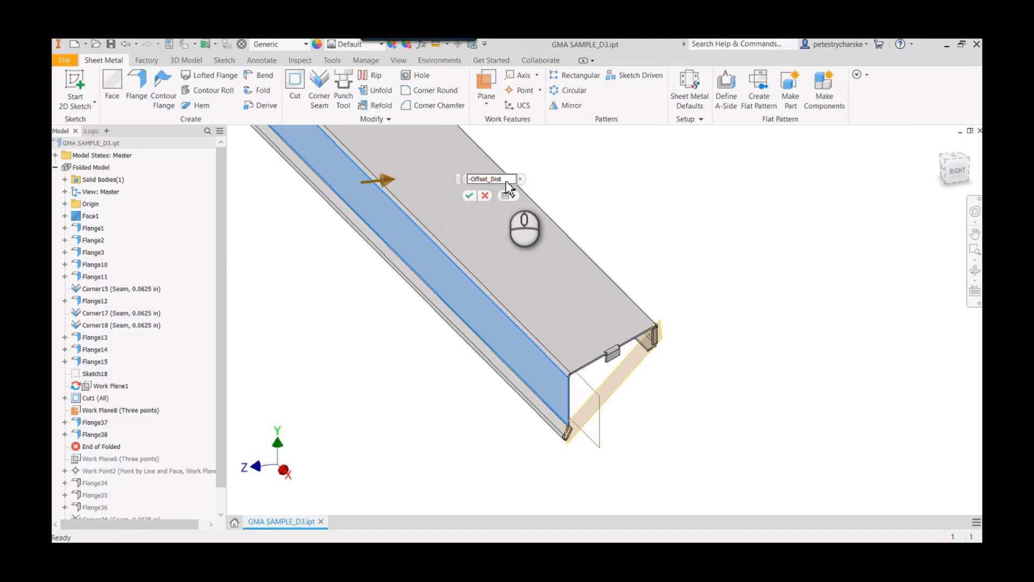
left_click(470, 195)
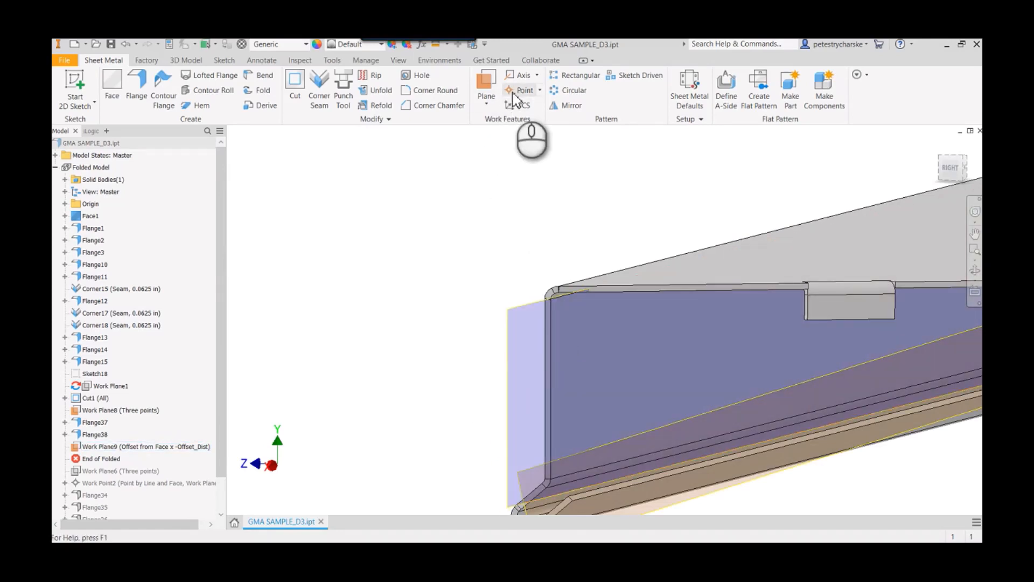
Place Work Point3 at the vertical end edge and Work Plane9 intersection
left_click(524, 91)
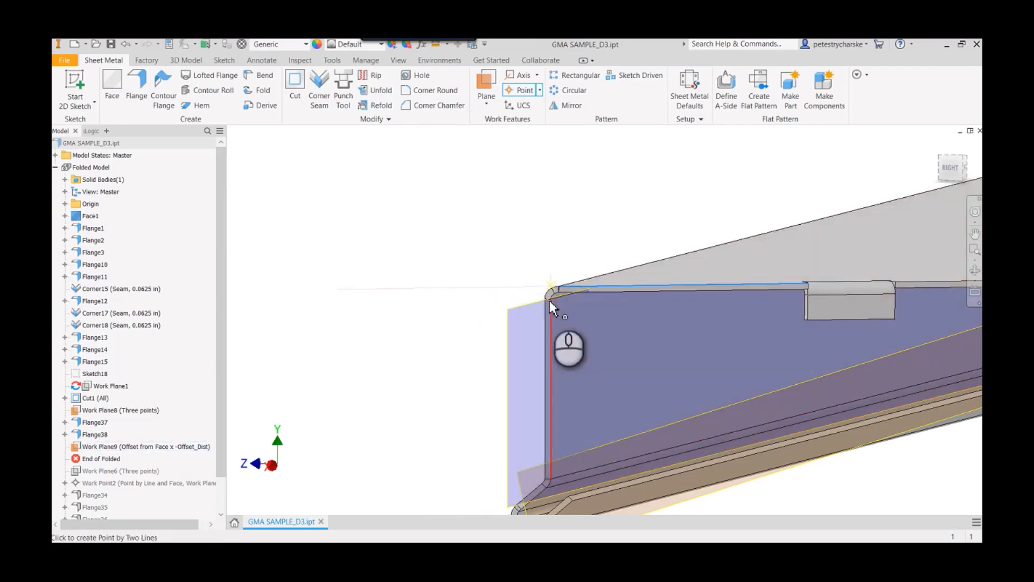
left_click(550, 288)
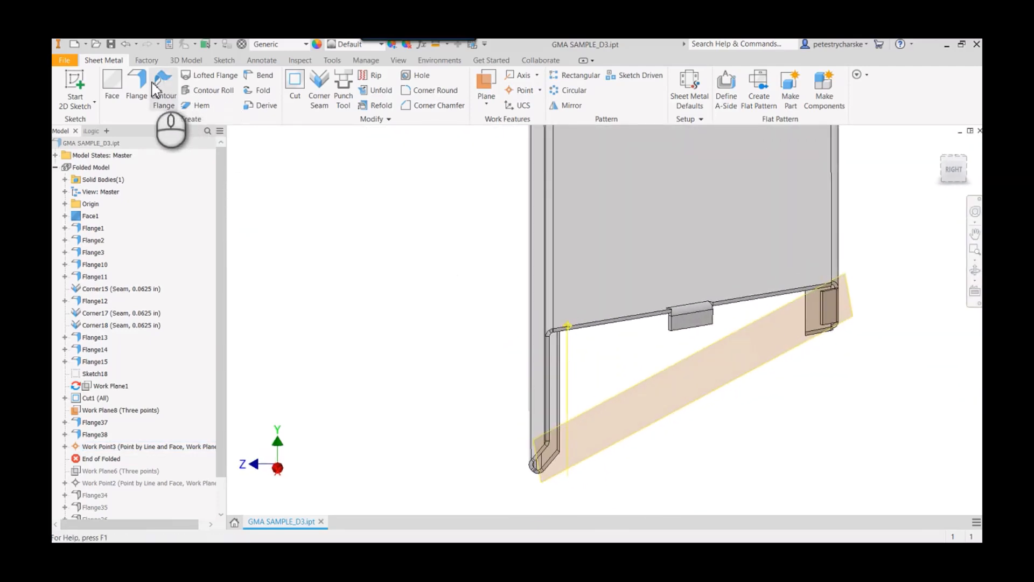
Create Flange39 on the other end edge, angled By Reference, height extended To Work Point3
left_click(136, 79)
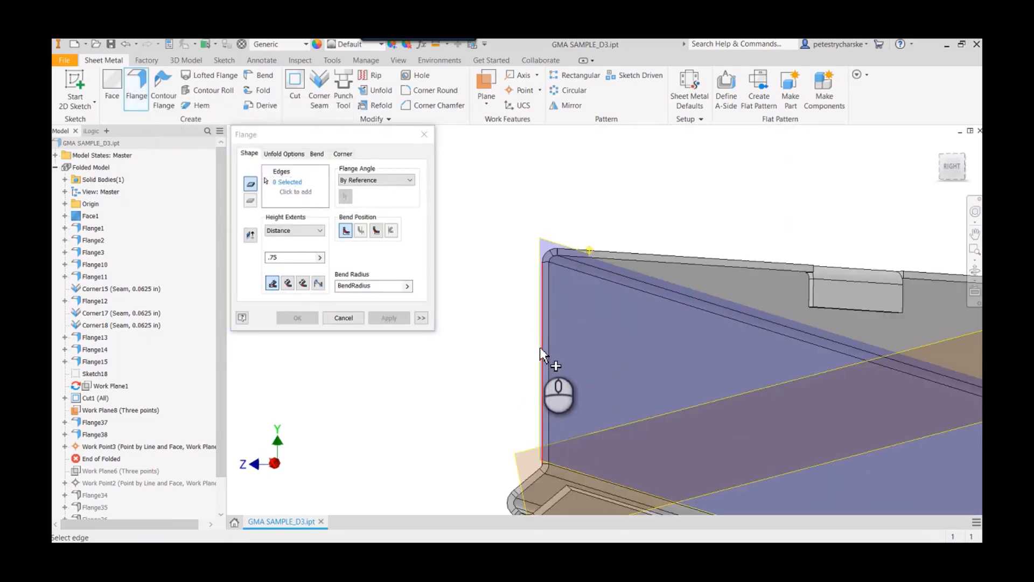
left_click(543, 356)
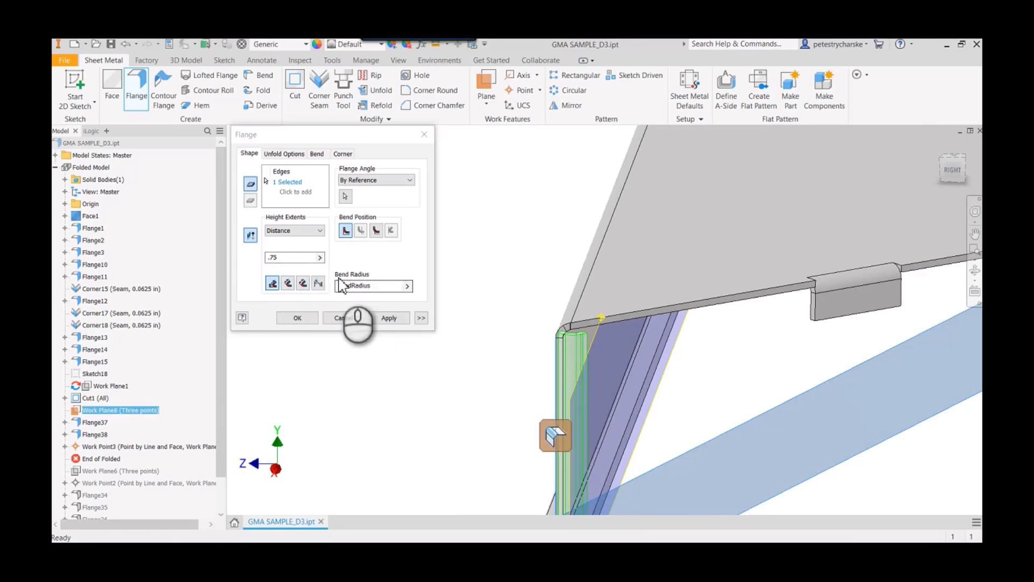
left_click(319, 230)
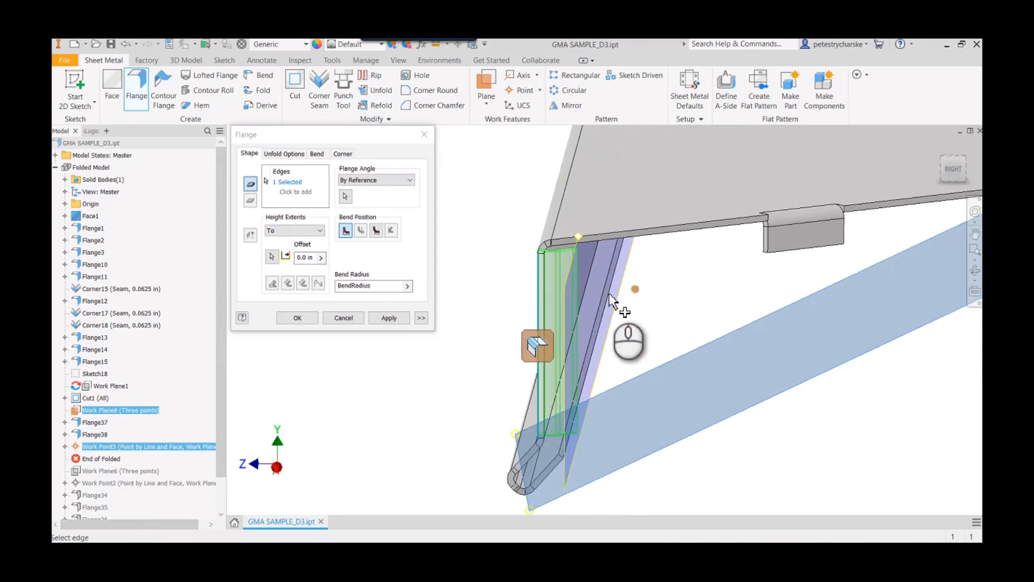
left_click(297, 317)
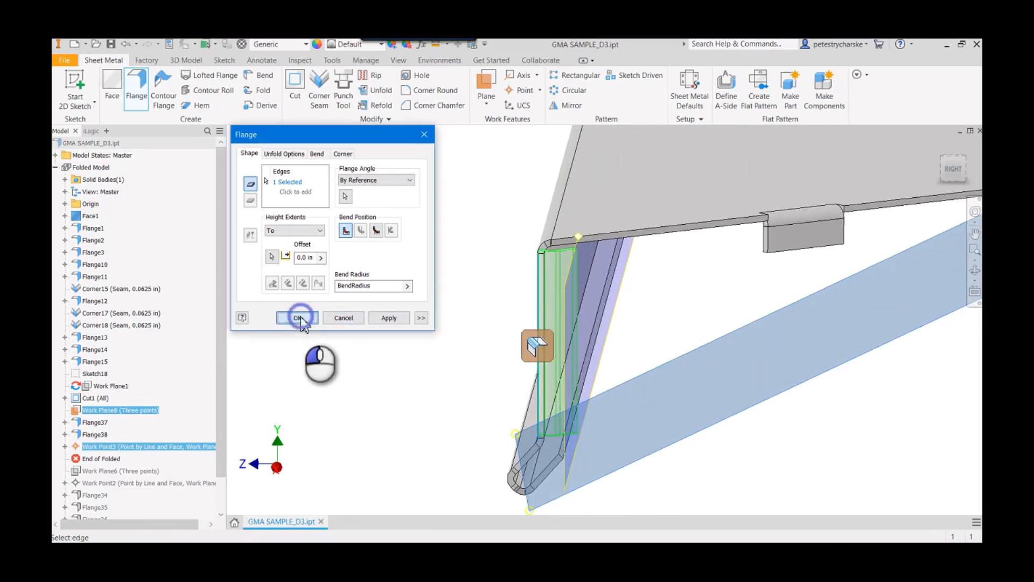
left_click(298, 318)
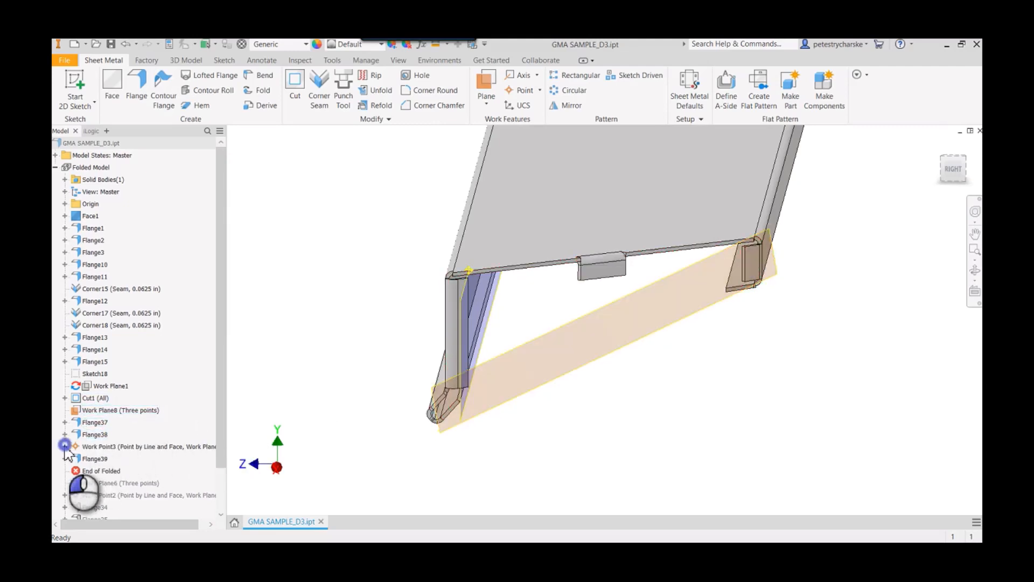
Turn off Visibility of Work Plane9 under Work Point3 so only the cover shows
left_click(64, 447)
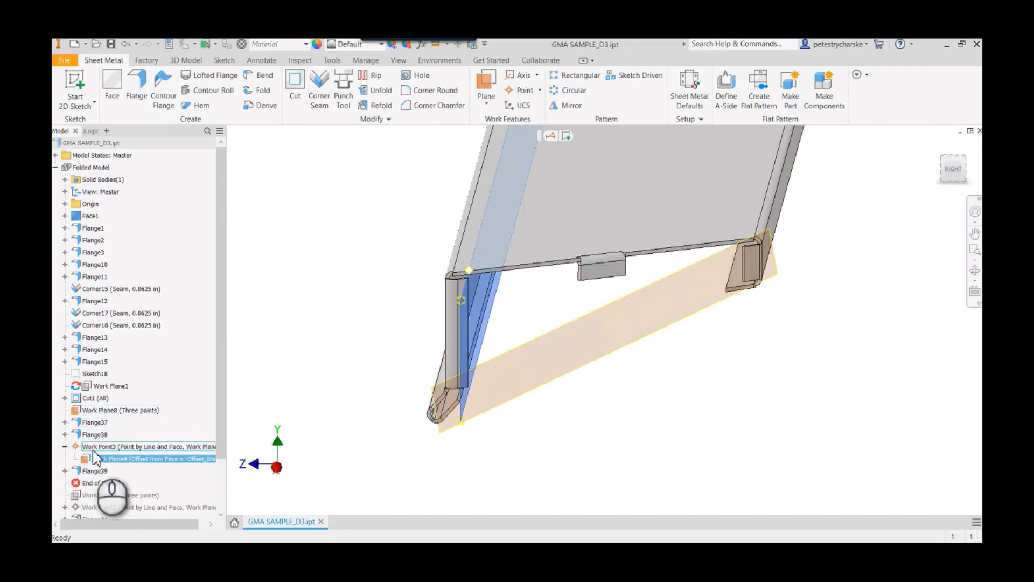
right_click(89, 410)
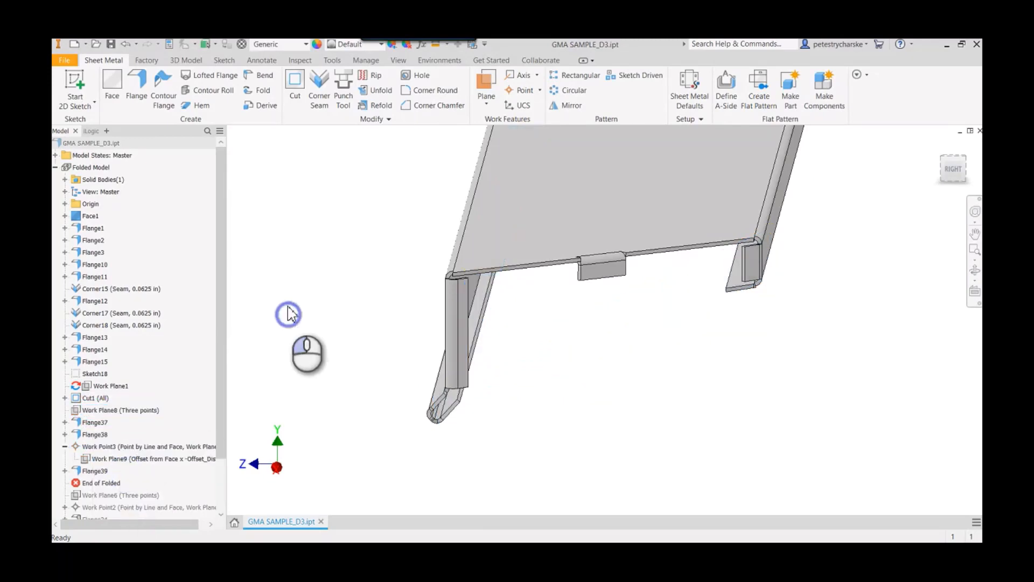
left_click(318, 90)
type(".0625")
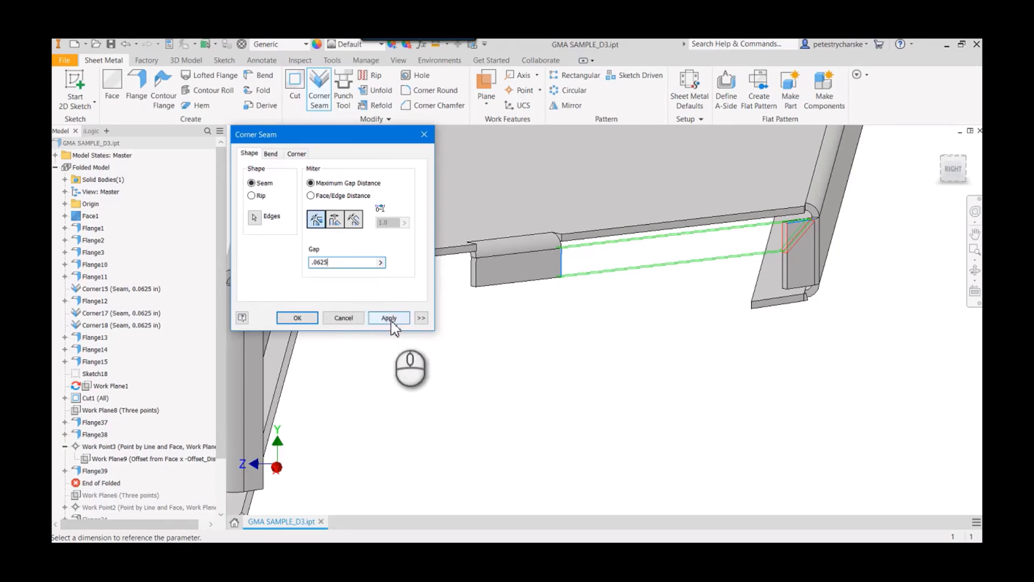
Apply 0.0625 in corner seams to both new flange corners, creating Corner28 and Corner29
left_click(388, 317)
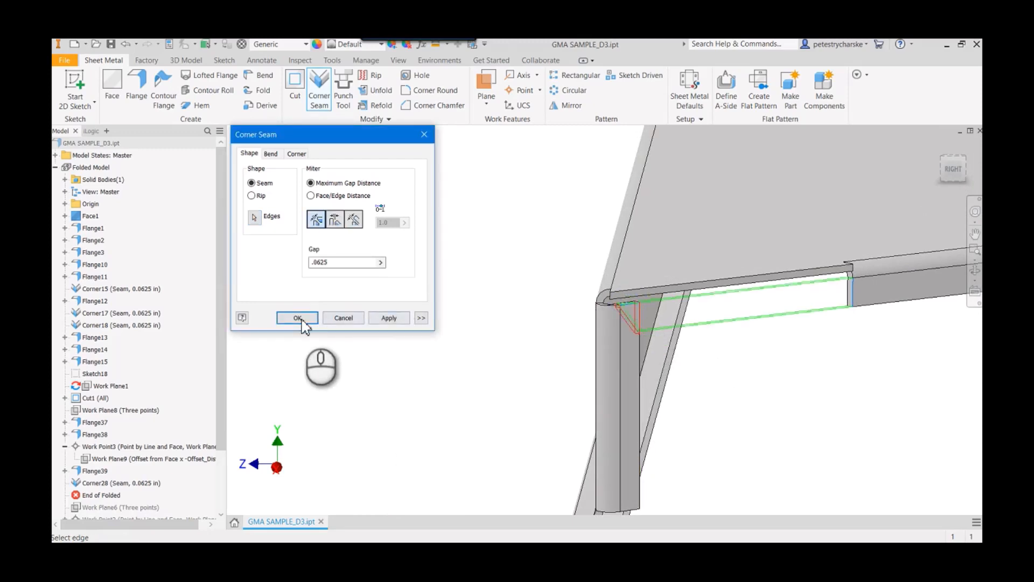
left_click(296, 318)
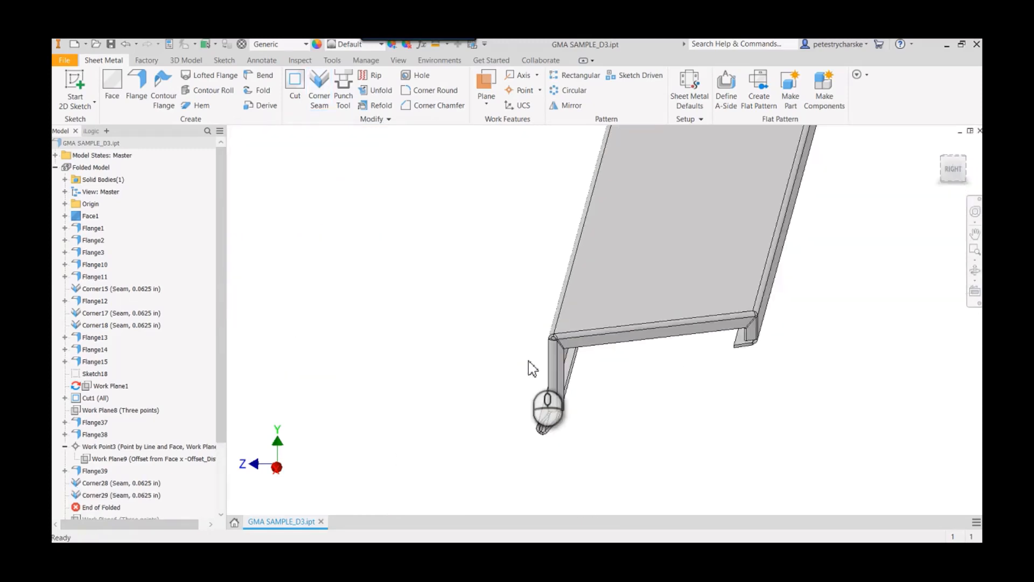
left_click_drag(548, 369, 617, 432)
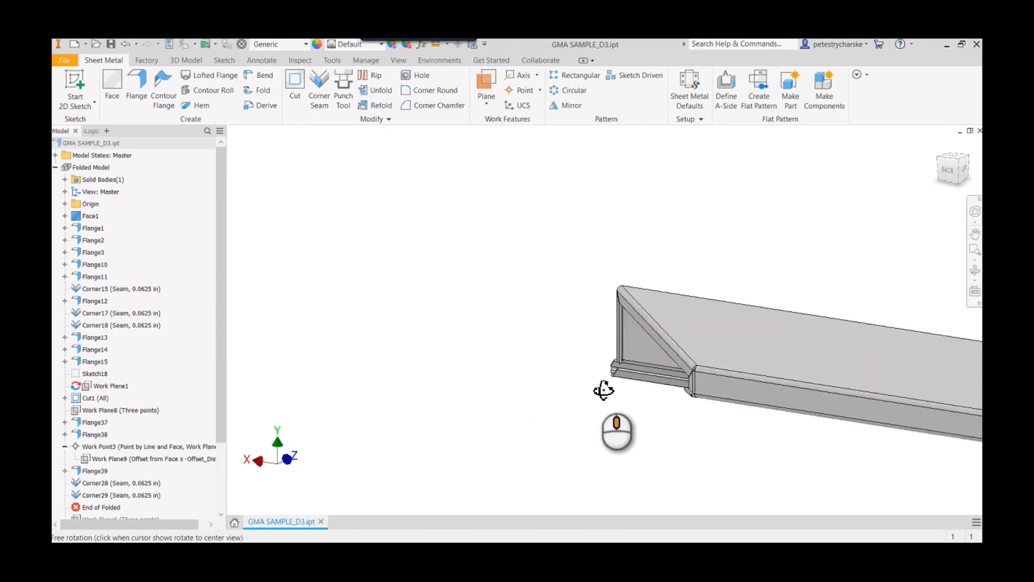
left_click_drag(604, 389, 587, 386)
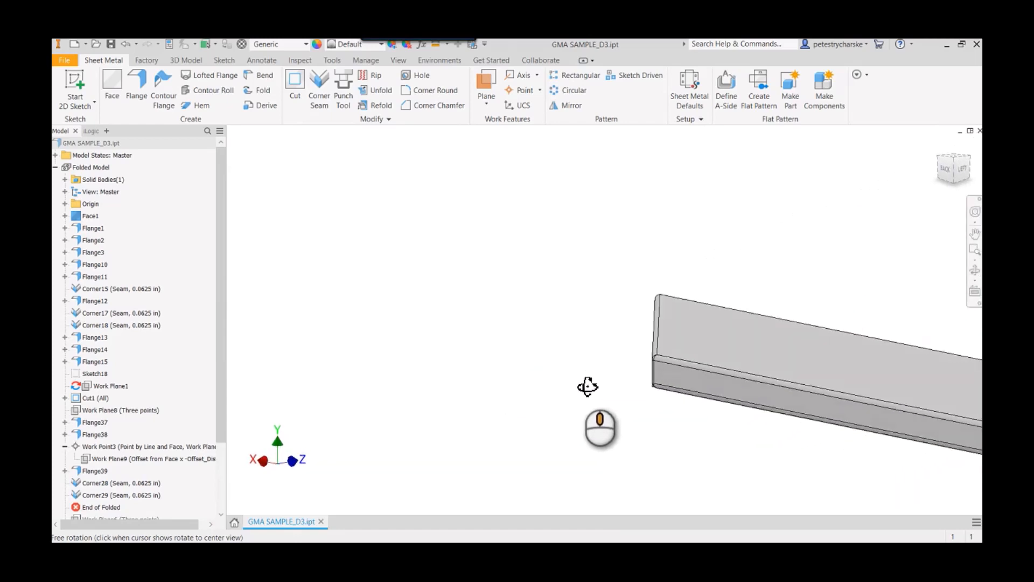
left_click_drag(587, 386, 686, 390)
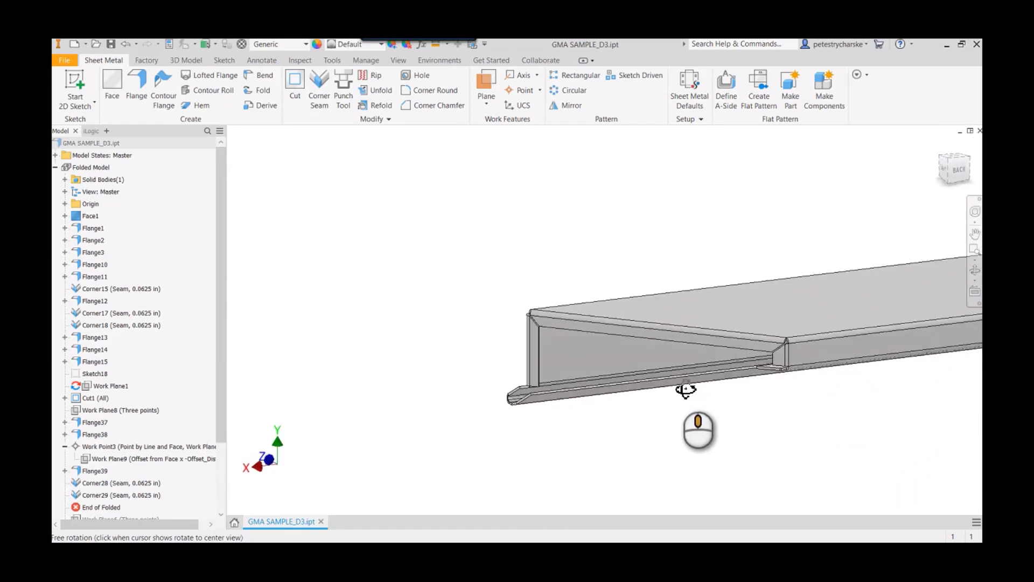
left_click_drag(686, 389, 821, 389)
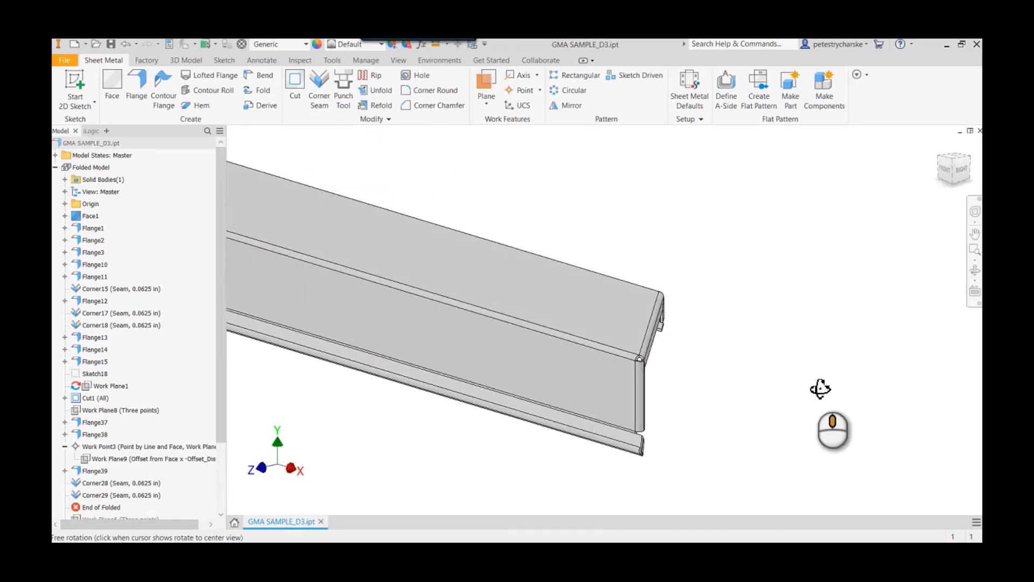